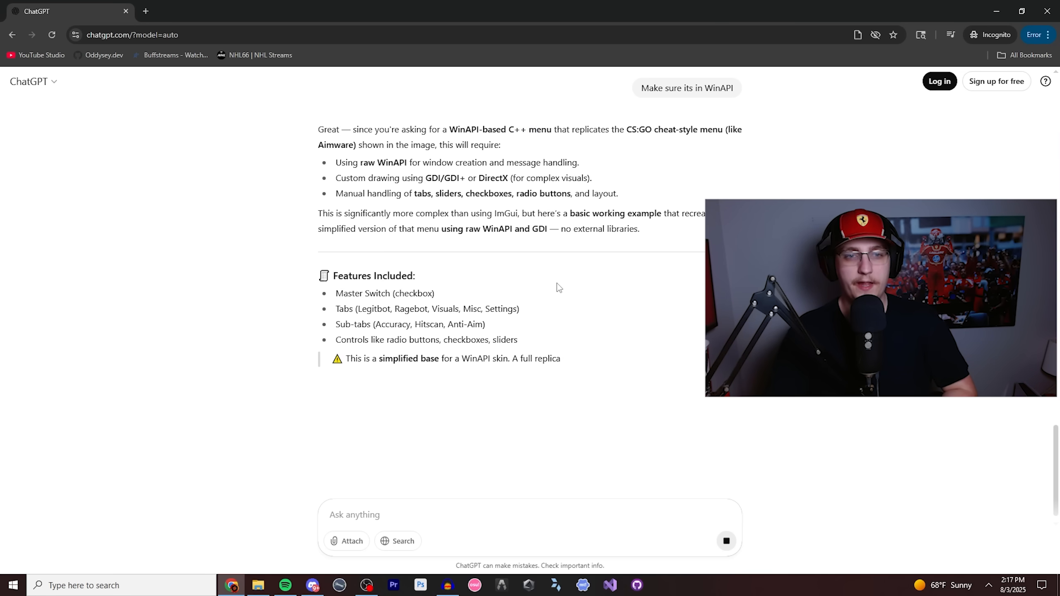
Scroll through ChatGPT's WinAPI reply listing the tabs, sliders and checkboxes.
scroll("down", 3)
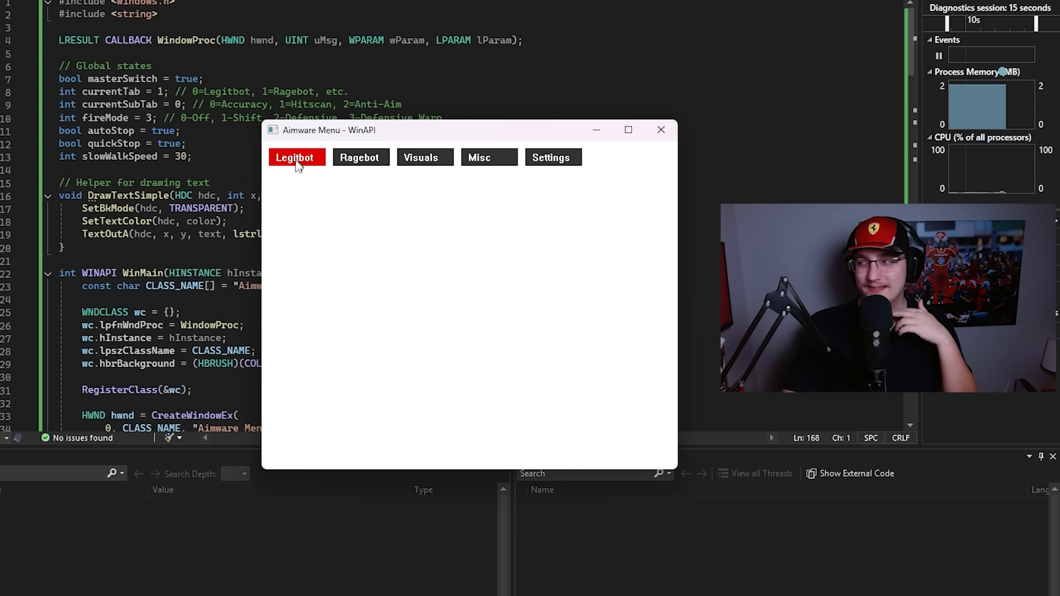
Switch to the Legitbot tab in the running Aimware Menu window.
left_click(360, 157)
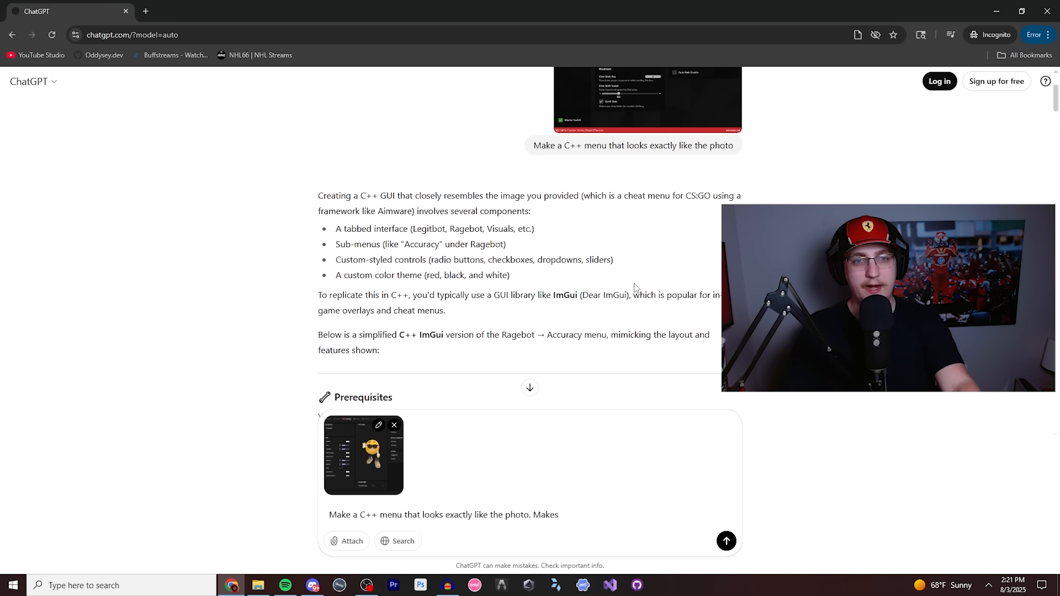
Attach the menu screenshot and request a C++ menu matching it exactly.
scroll("down", 3)
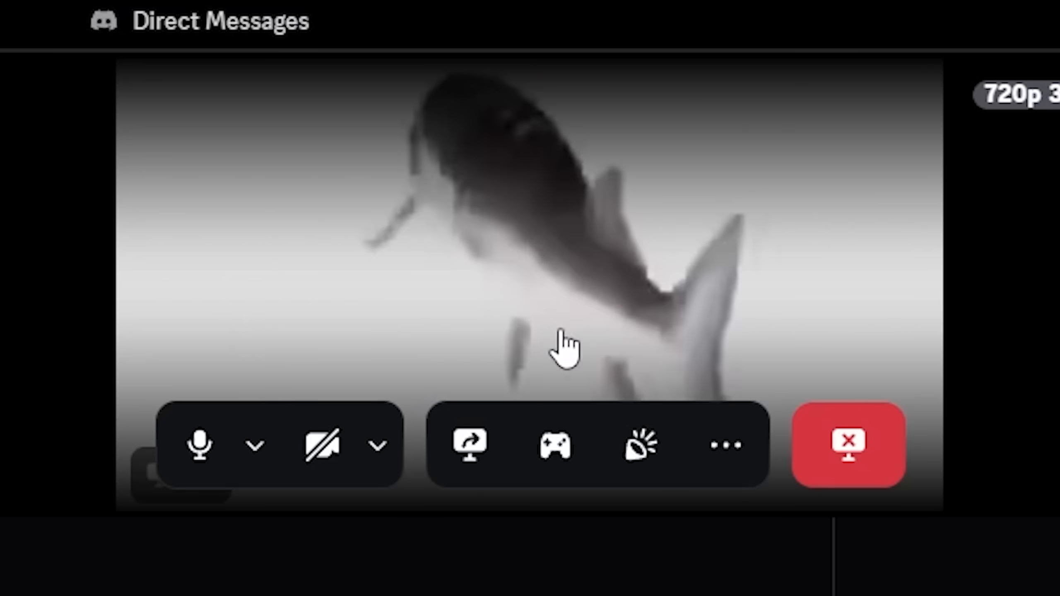
left_click(847, 445)
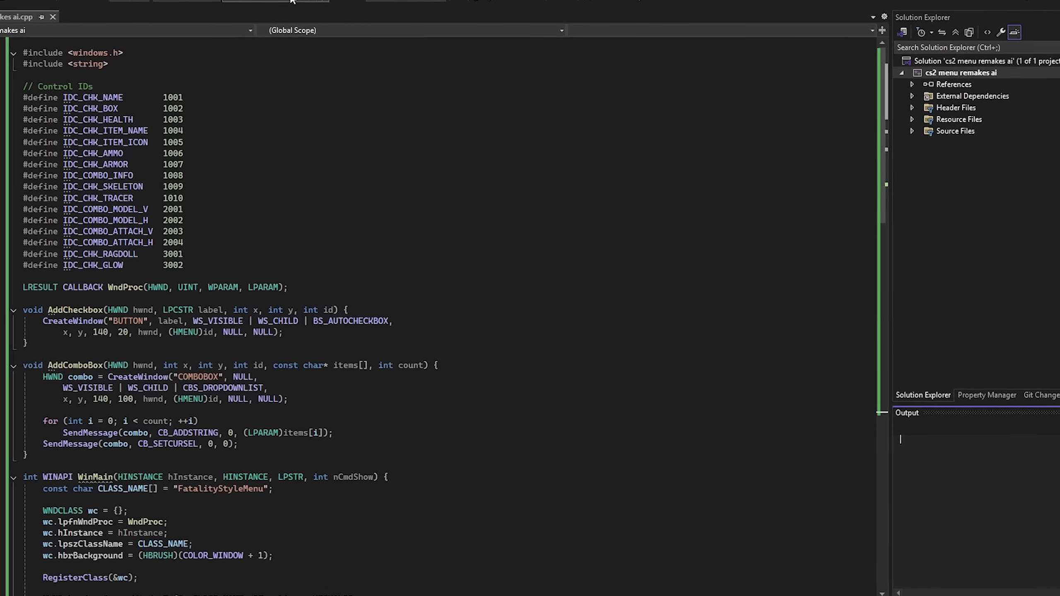
Build the GDI+ checkbox menu code, then bring up the Debug menu.
left_click(277, 25)
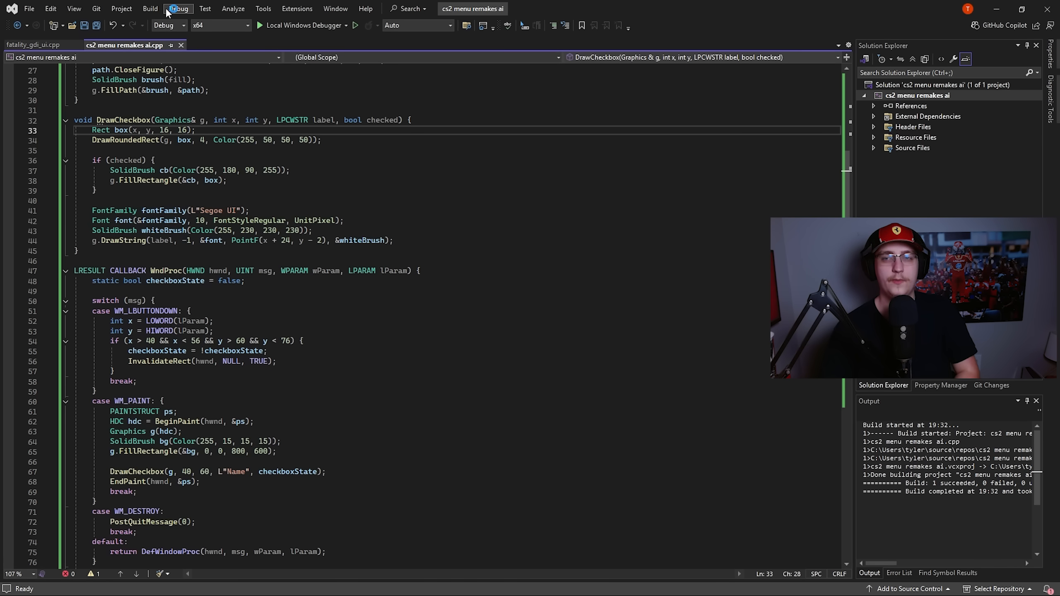
left_click(258, 25)
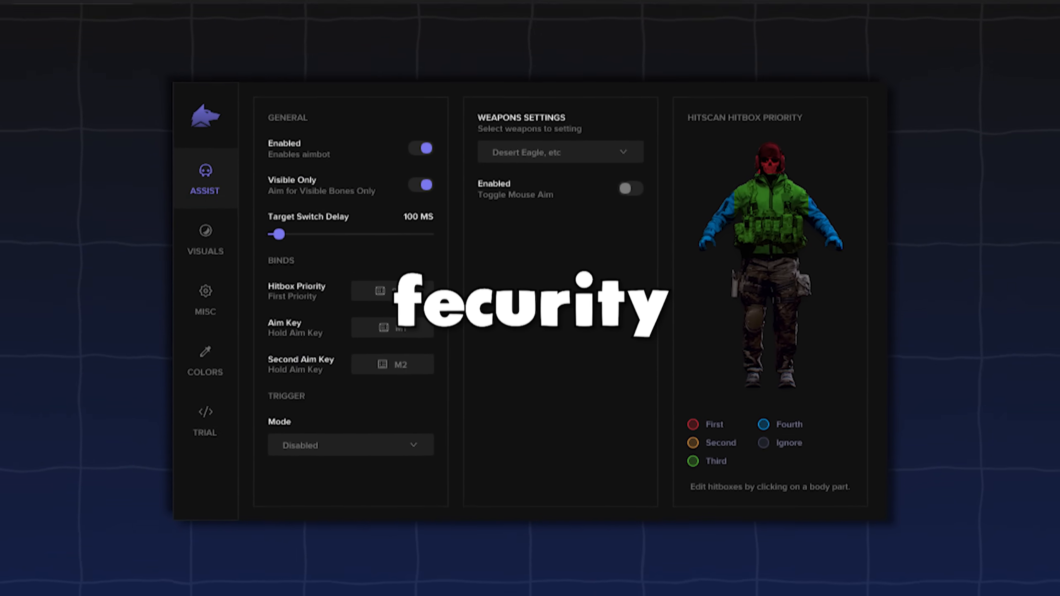
Ask ChatGPT for a carbon copy of the attached menu in C++ code.
type("I want a carbon copy of this menu written in C++ code. Every button on the me")
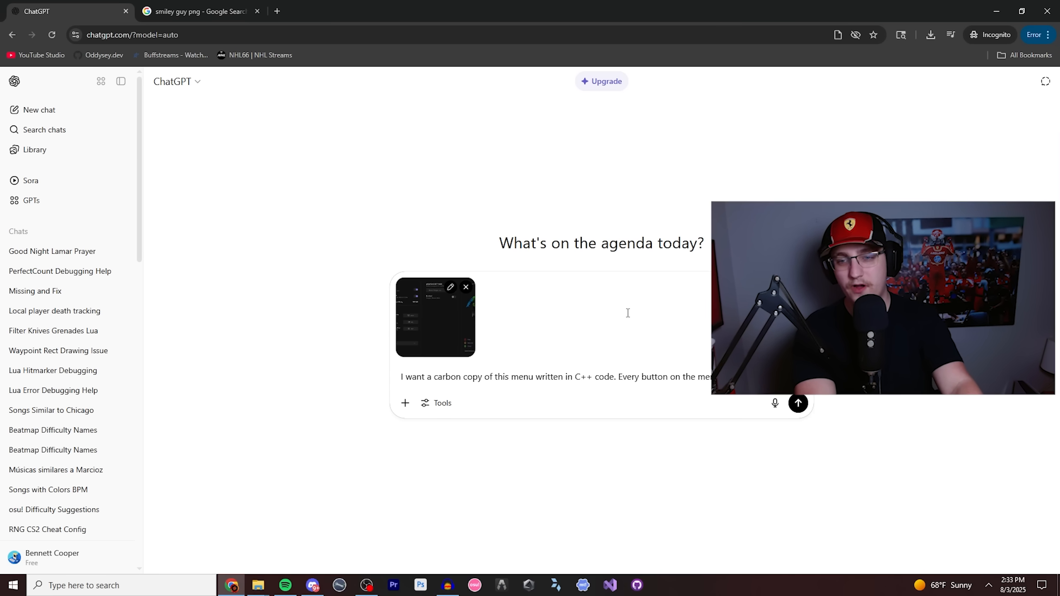
left_click(798, 403)
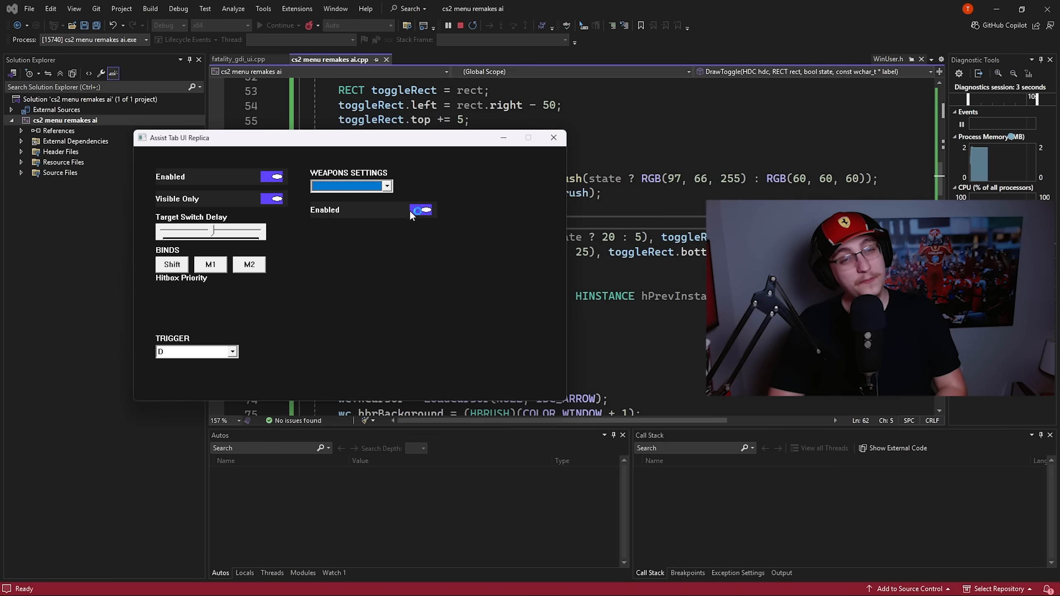
Toggle the weapon Enabled setting and select a body part on the hitbox figure.
left_click(422, 210)
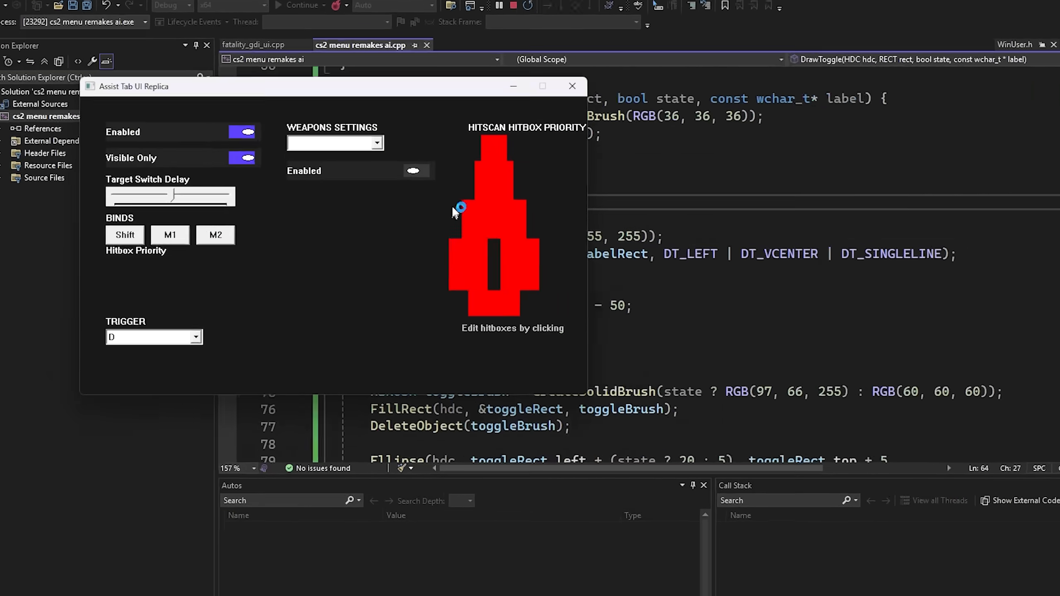
left_click(443, 172)
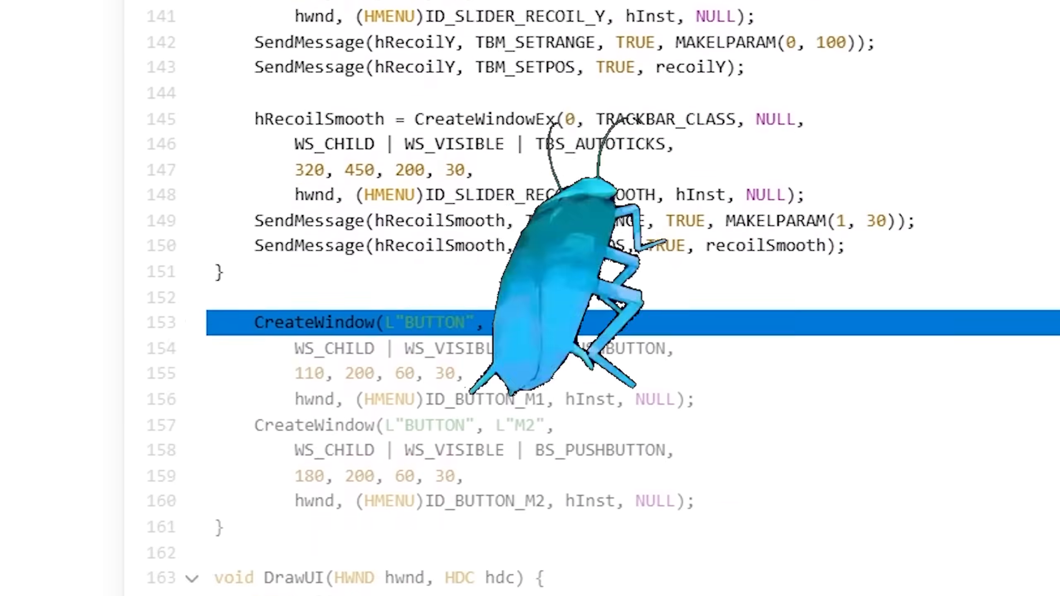
Scroll through the trackbar and M1/M2 button CreateWindow code in ChatGPT's reply.
scroll("down", 3)
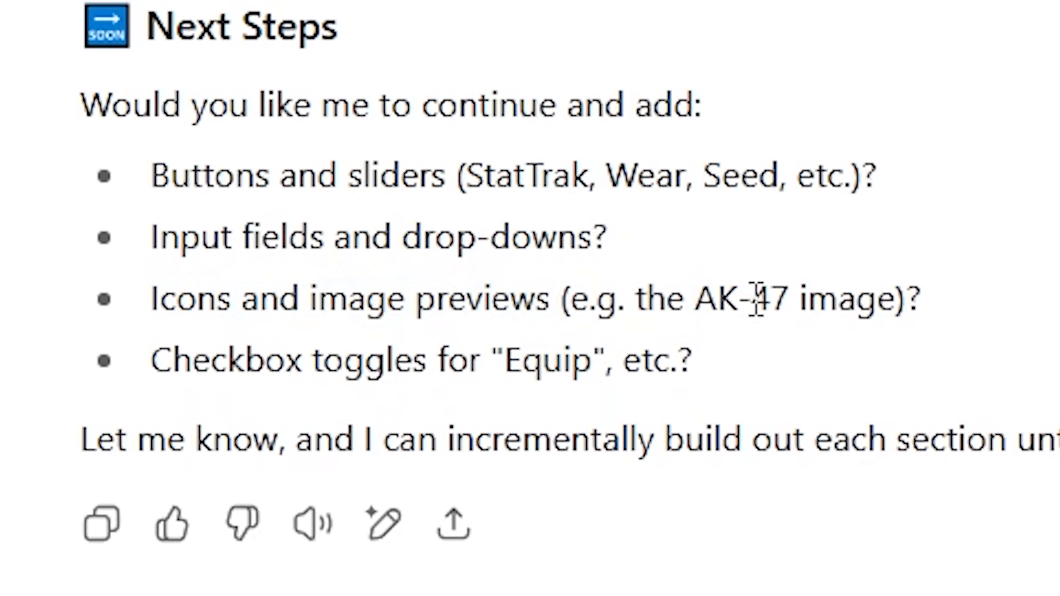
Scroll down to ChatGPT's neverlose_menu.zip download link for the full project.
scroll("down", 3)
type("Can you make the box for")
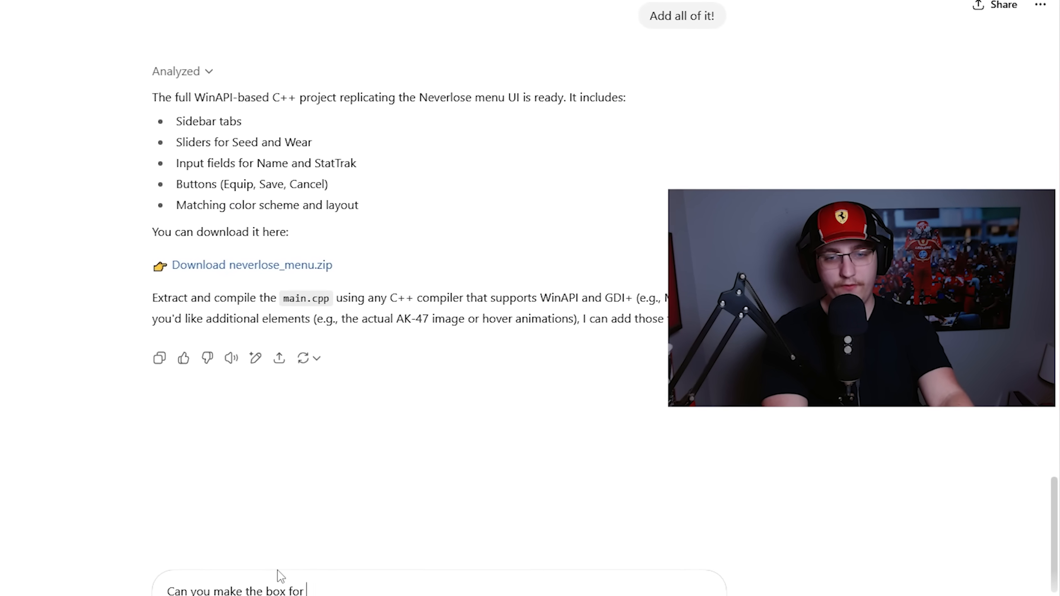
Request grouping Ragebot, Anti Aim and Legit bot under Aimbot, and similar Visuals grouping.
type("the ak-47 and jus")
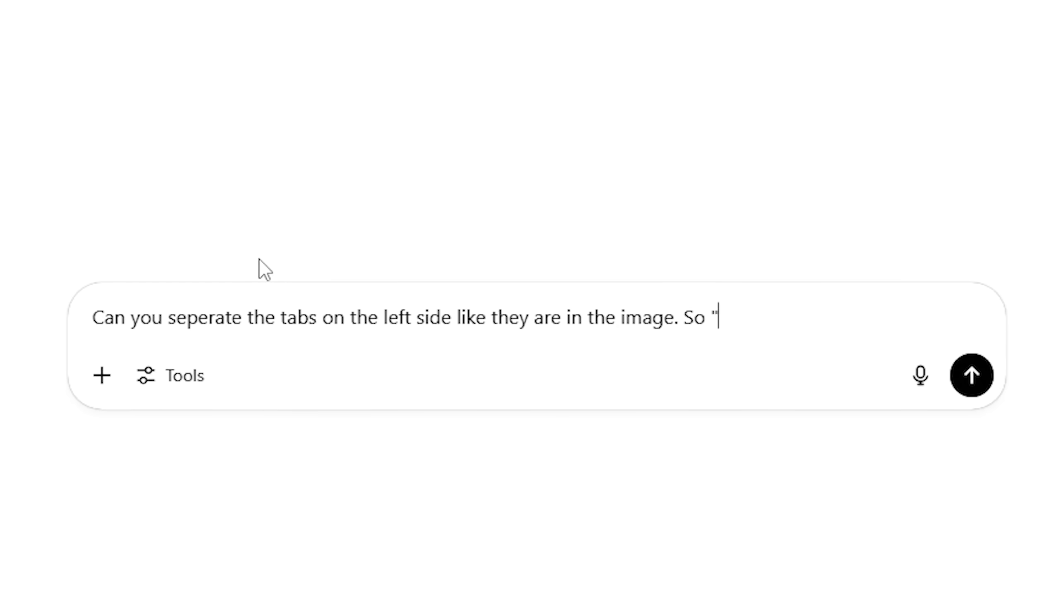
type("Ragebot, Anti Aim and Legit bot\" should all be within Aimbot. \"Players, World, and Inventory\" shoul")
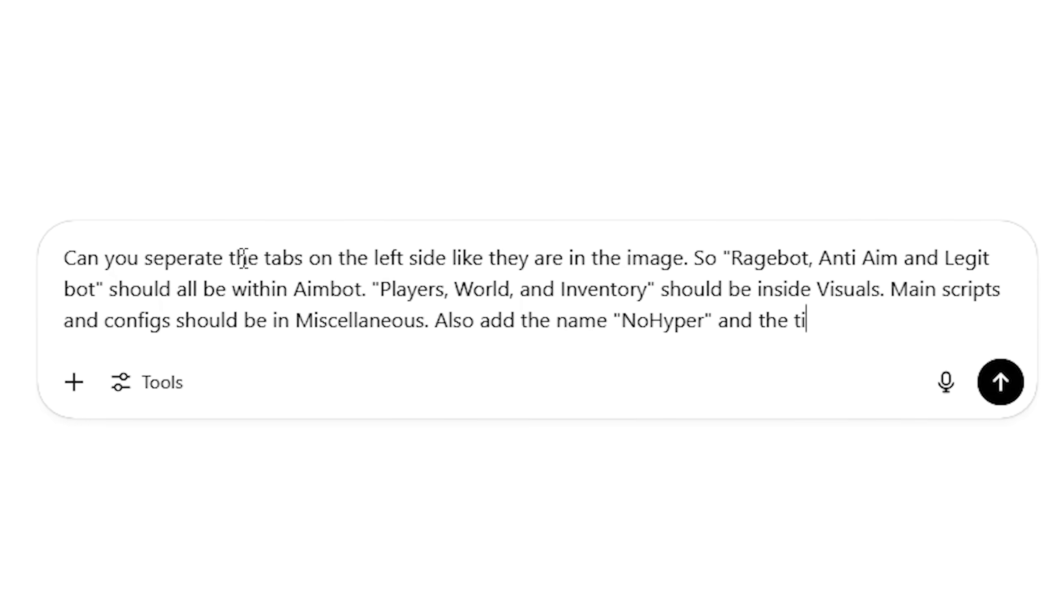
left_click(1000, 382)
type("Also include the")
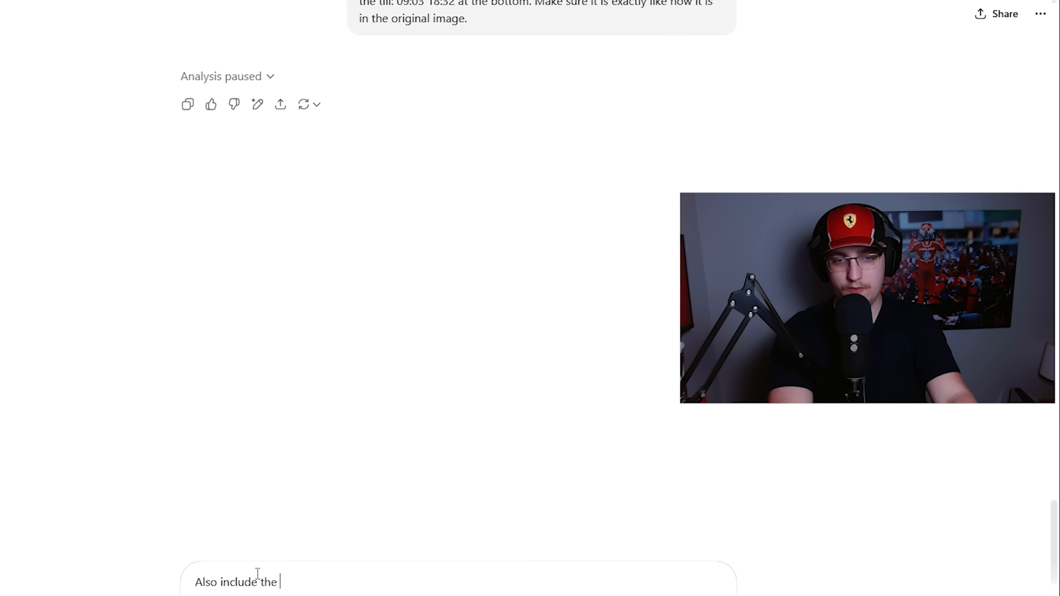
Ask for the red bar next to the AK-47 box and the plus icons.
type("red bar nex")
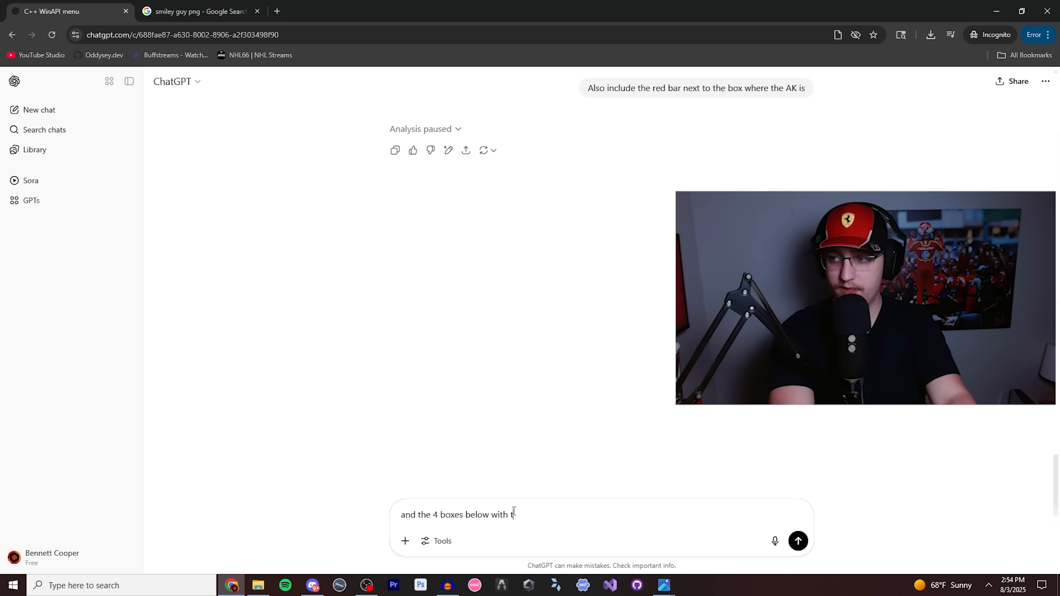
type("he plus icons in")
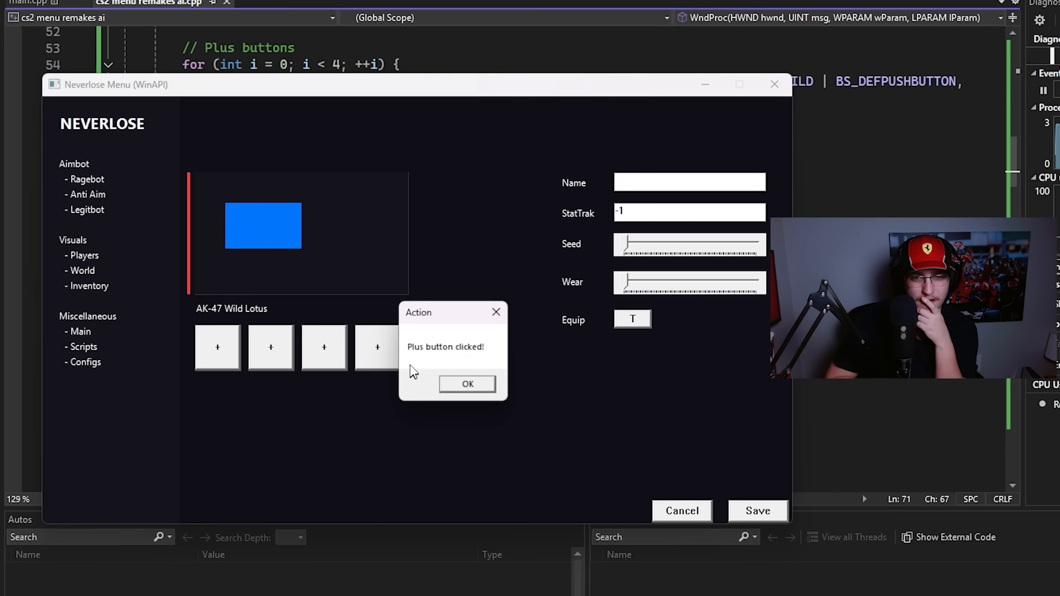
Dismiss the plus-button message and type 'sadagvdsgfdvb' into the Name field.
left_click(467, 384)
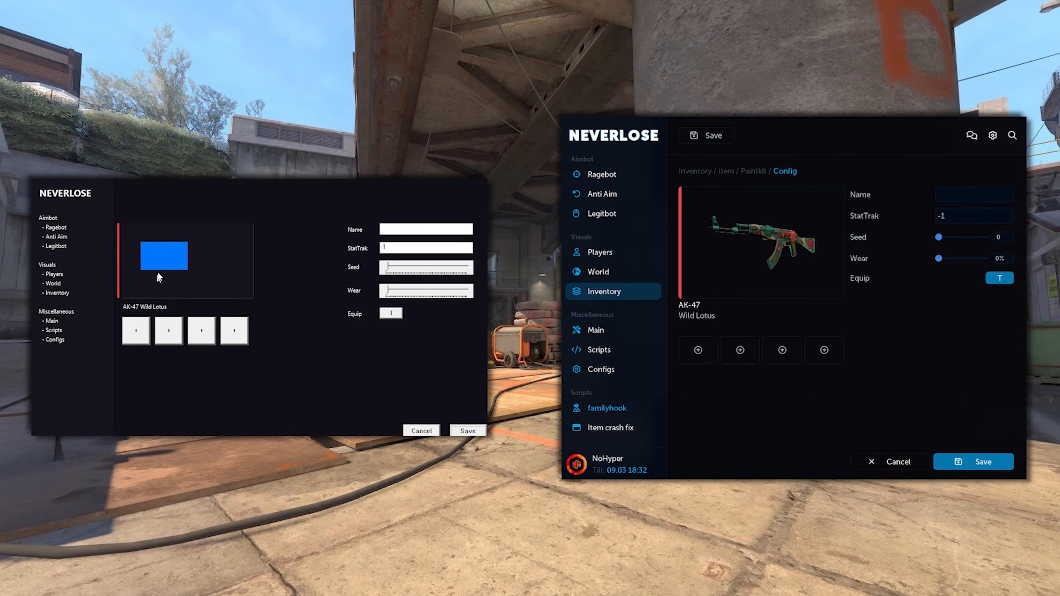
type("sada")
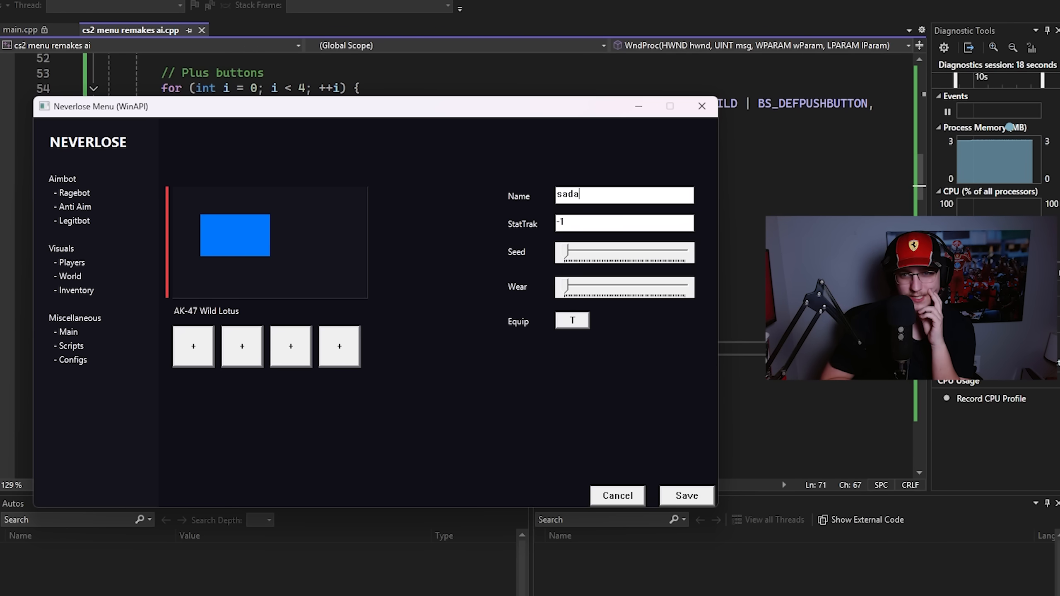
type("gvdsgfdvb")
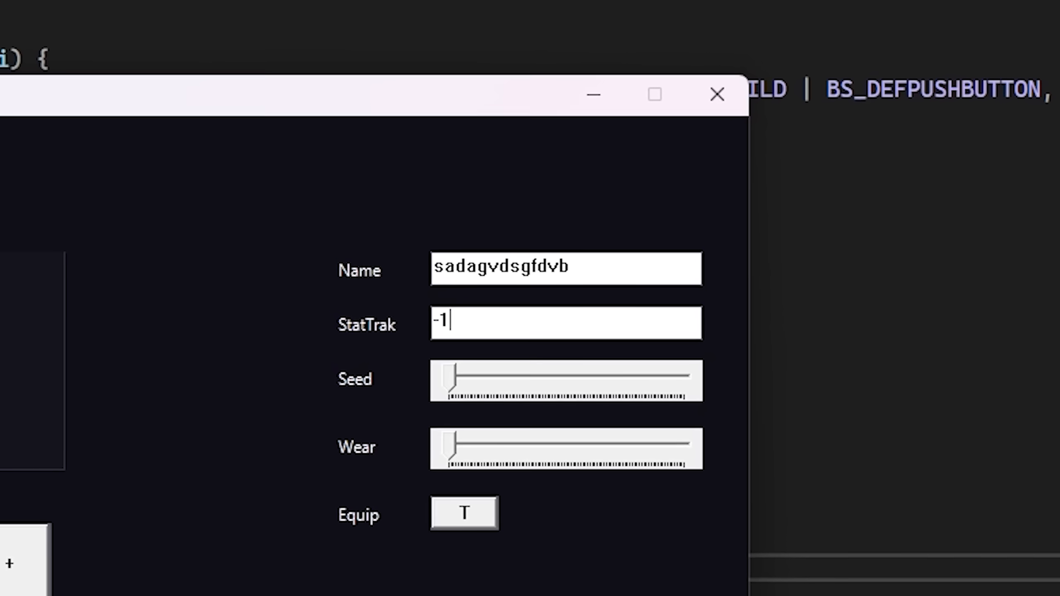